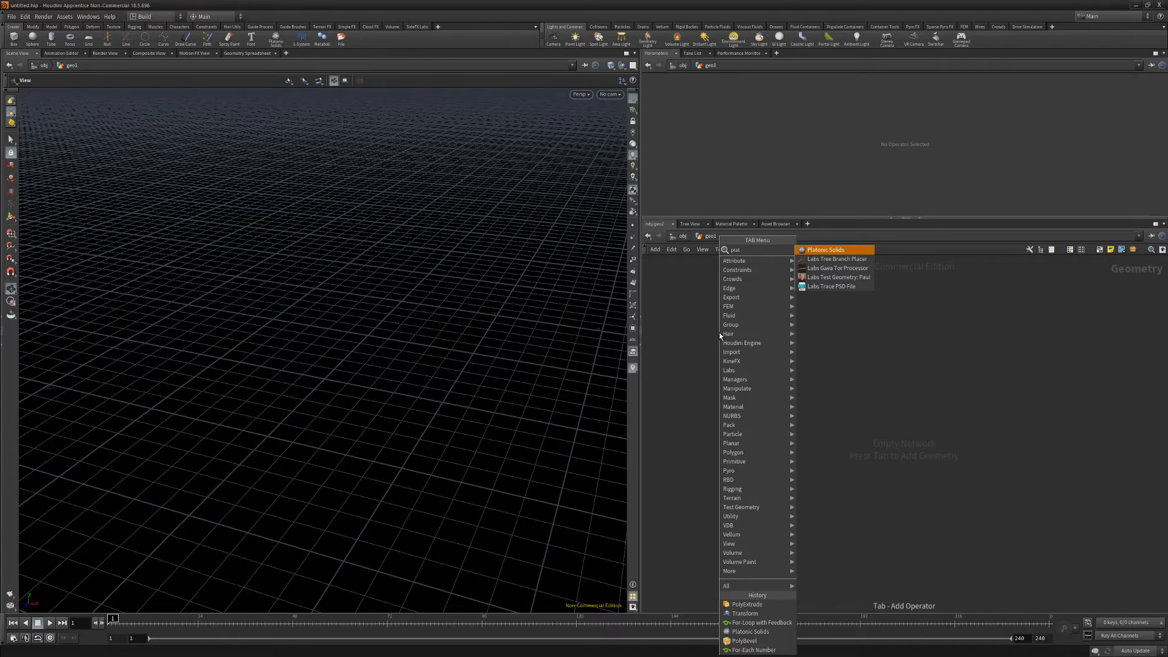
# Step: Add a Platonic Solids node set to Icosahedron and wire it into a For-Loop with Feedback at 1 iteration
pyautogui.click(825, 249)
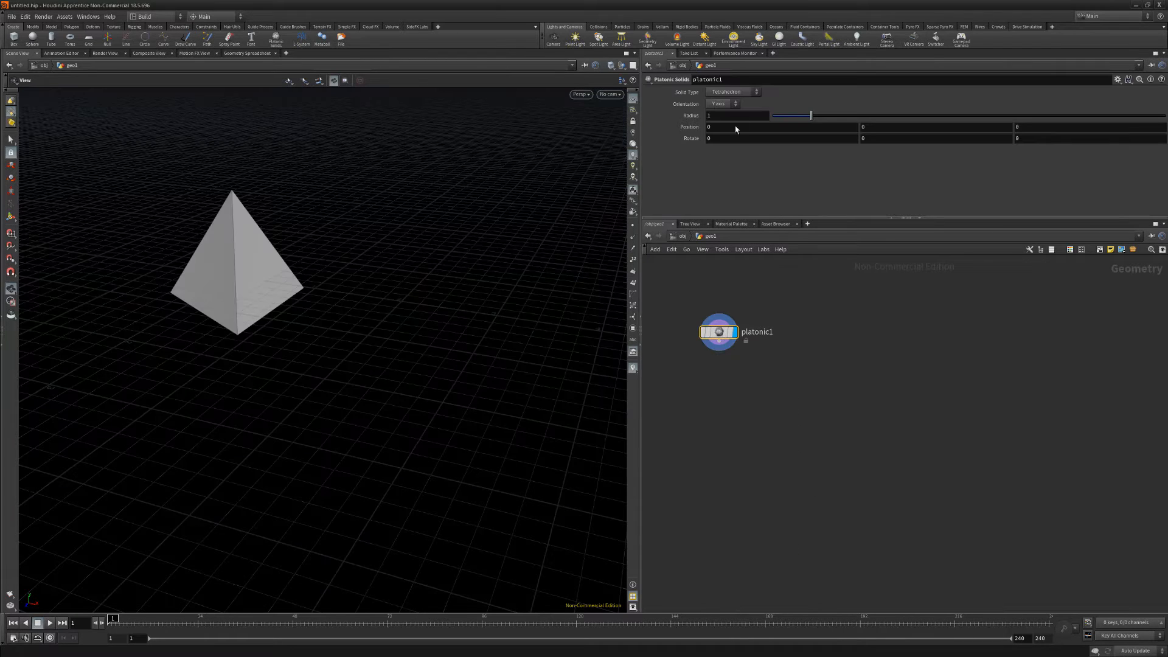
pyautogui.click(732, 92)
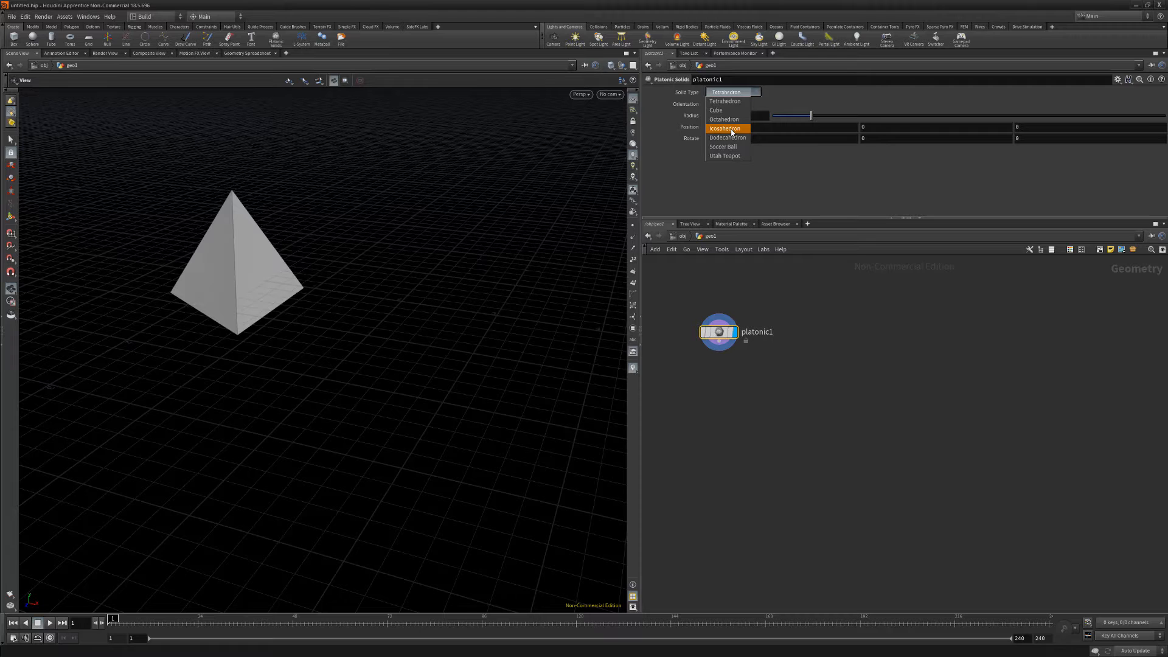
pyautogui.click(724, 128)
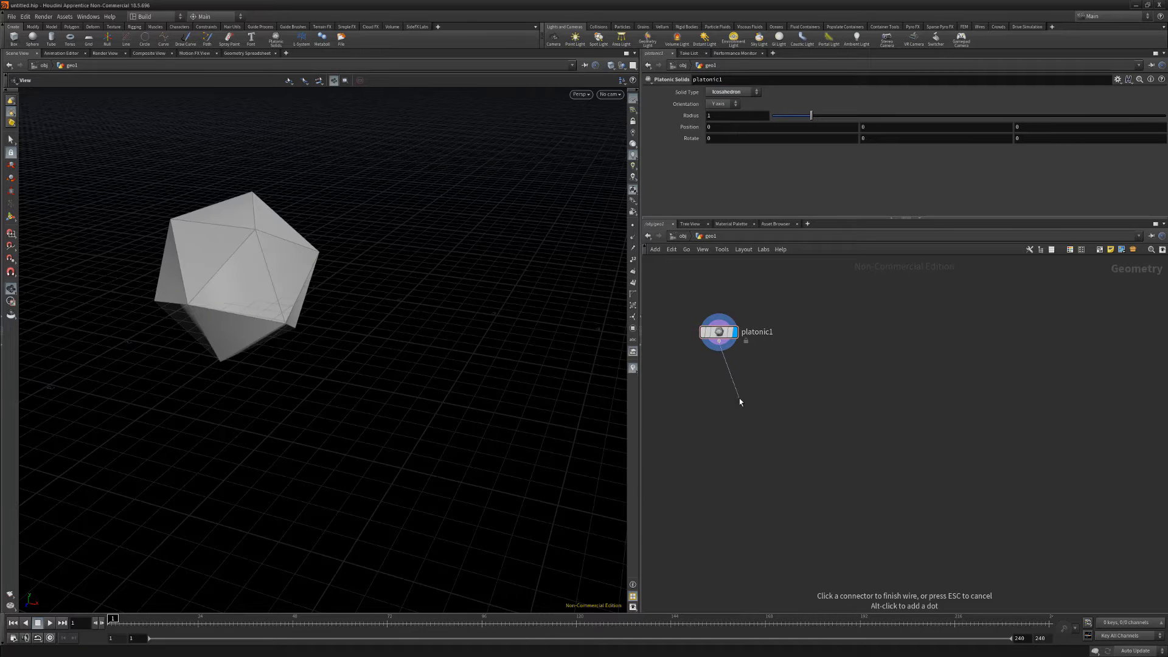
pyautogui.click(738, 394)
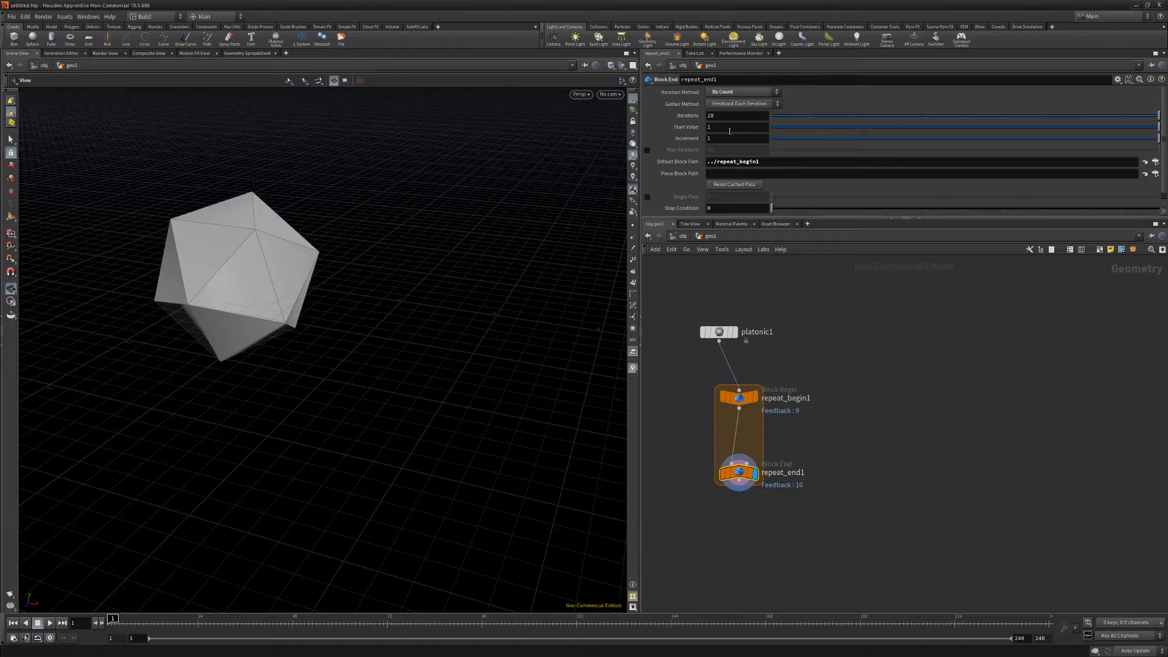
pyautogui.write('1')
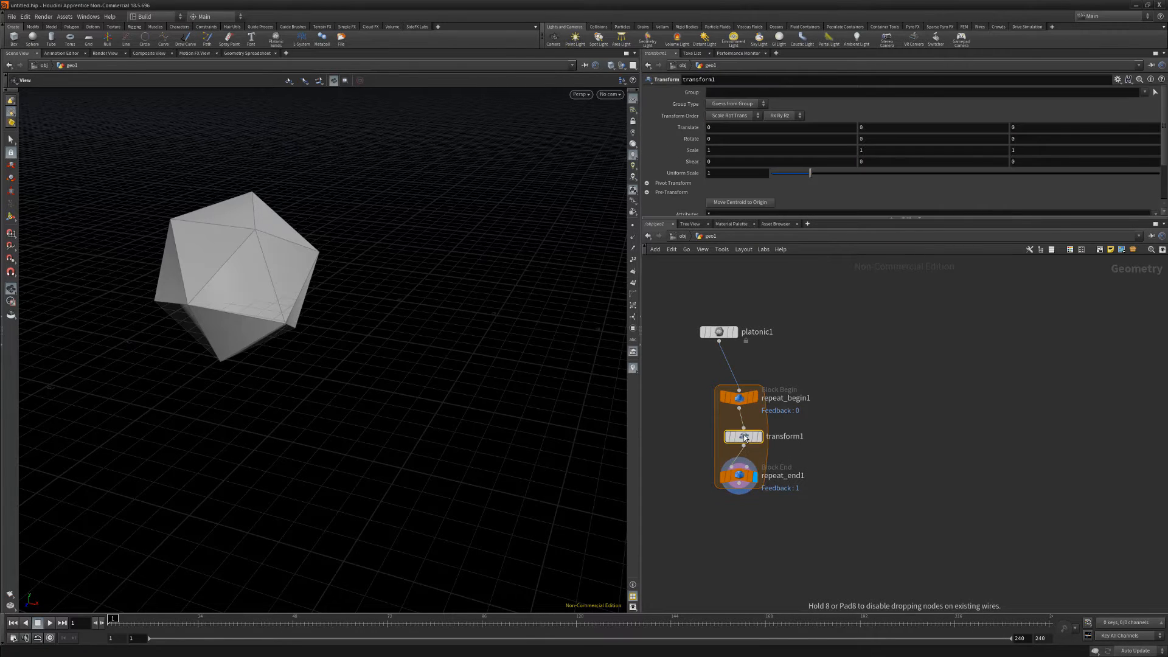
# Step: Set the loop's Transform to Translate X -0.5 and scrub repeat_end1 Iterations, returning to 1
pyautogui.write('.5')
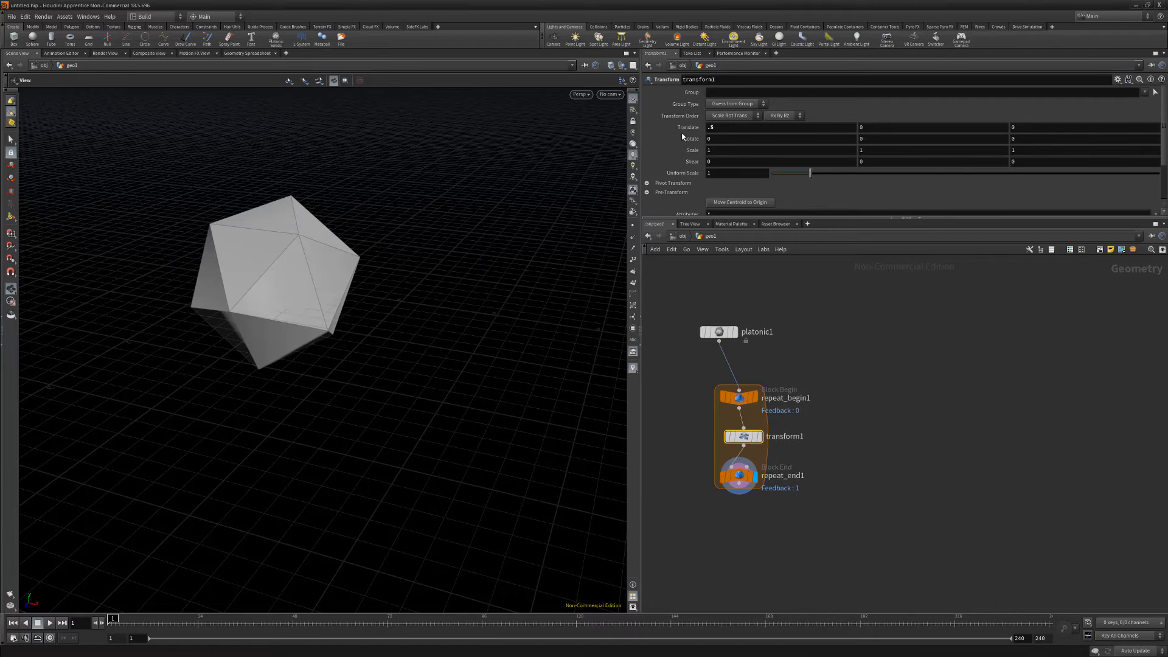
pyautogui.click(738, 475)
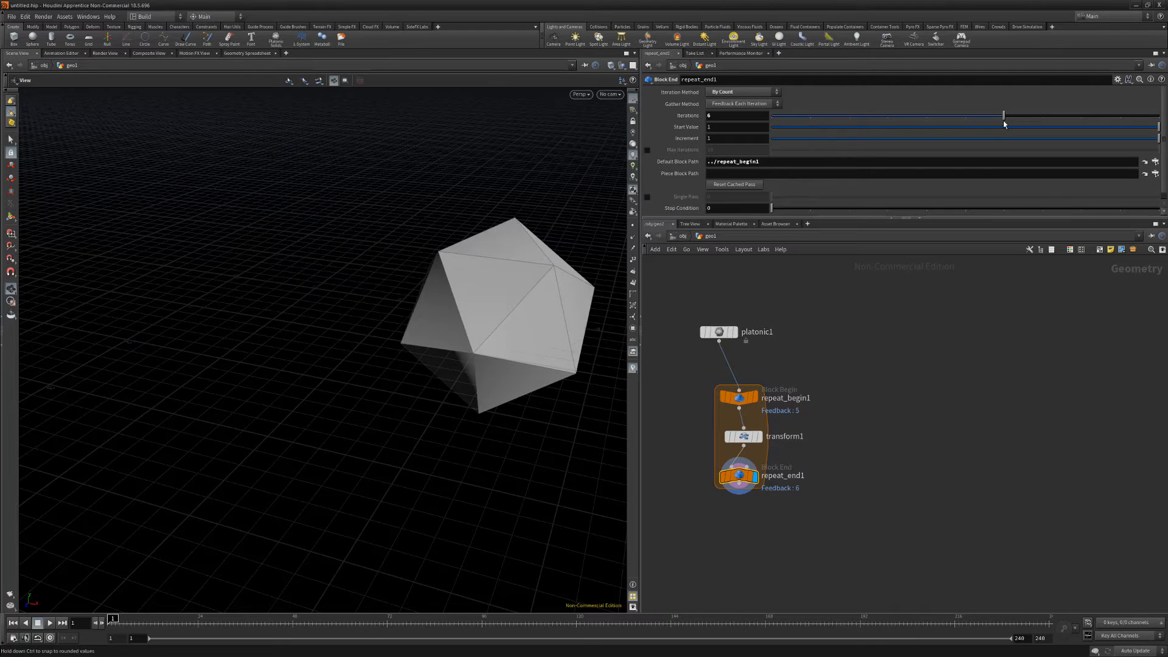
pyautogui.moveTo(1003, 116); pyautogui.dragTo(810, 115)
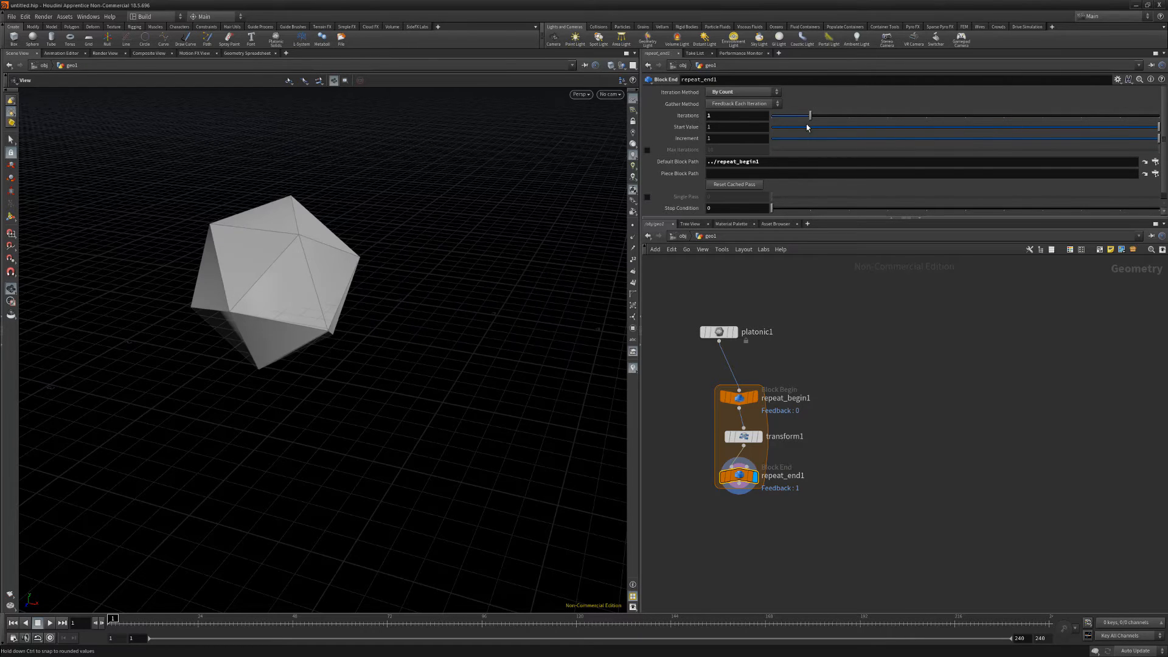
pyautogui.moveTo(810, 115); pyautogui.dragTo(1080, 116)
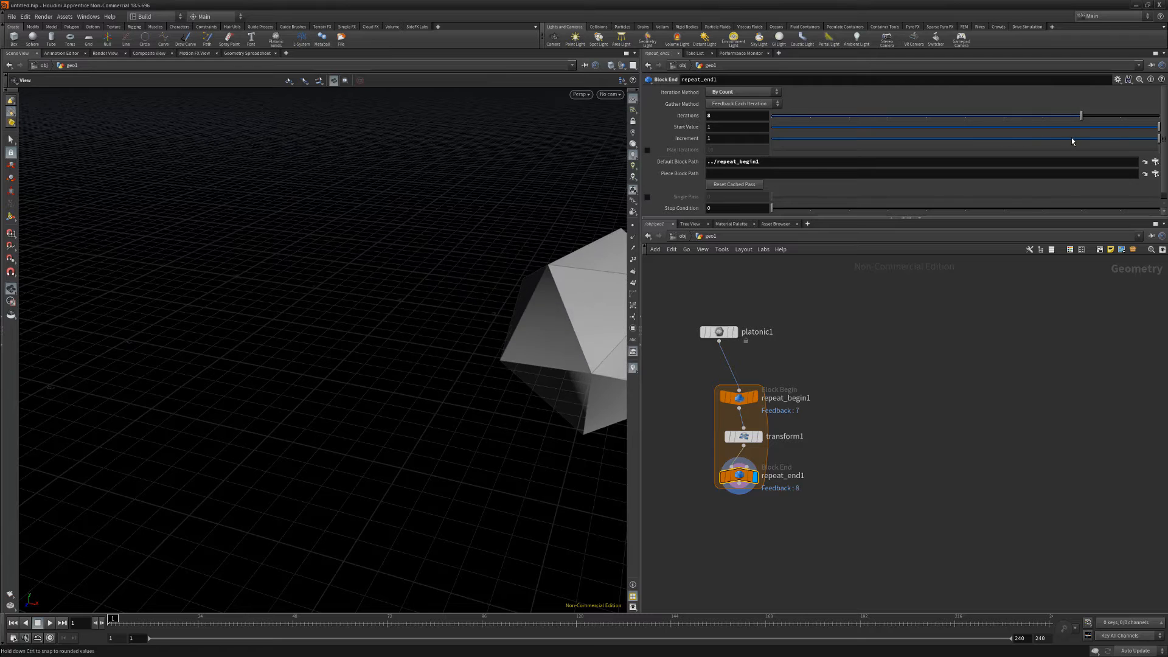
pyautogui.moveTo(1080, 115); pyautogui.dragTo(808, 116)
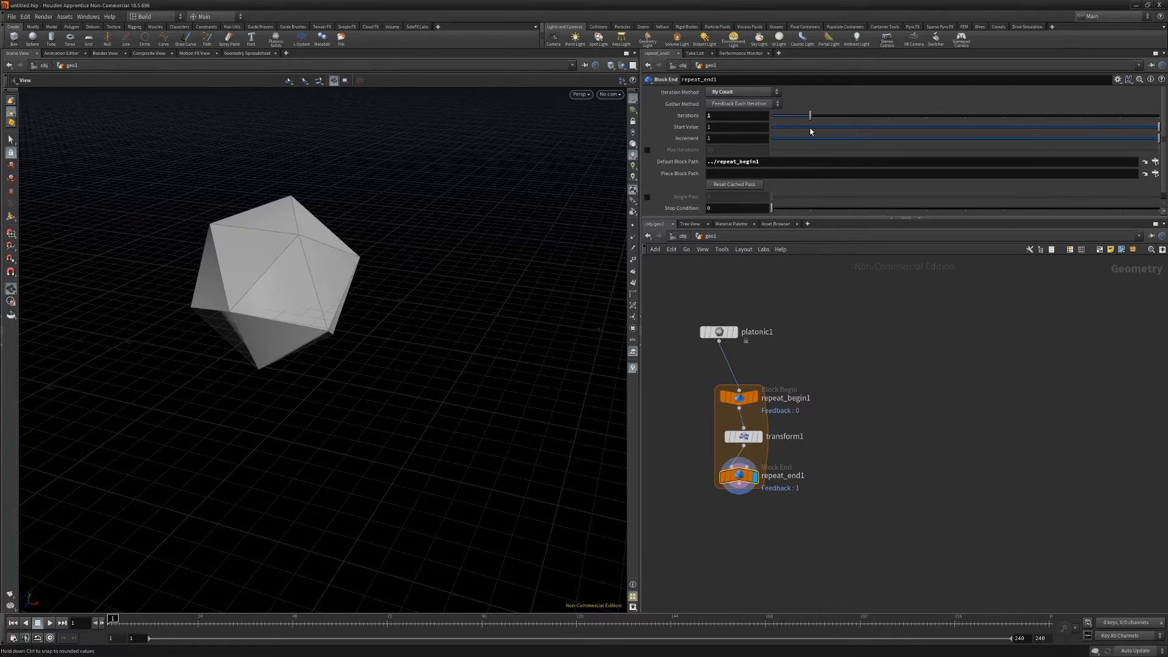
# Step: Swap transform1 for a PolyExtrude dividing into Individual Elements at distance 0.25
pyautogui.click(741, 436)
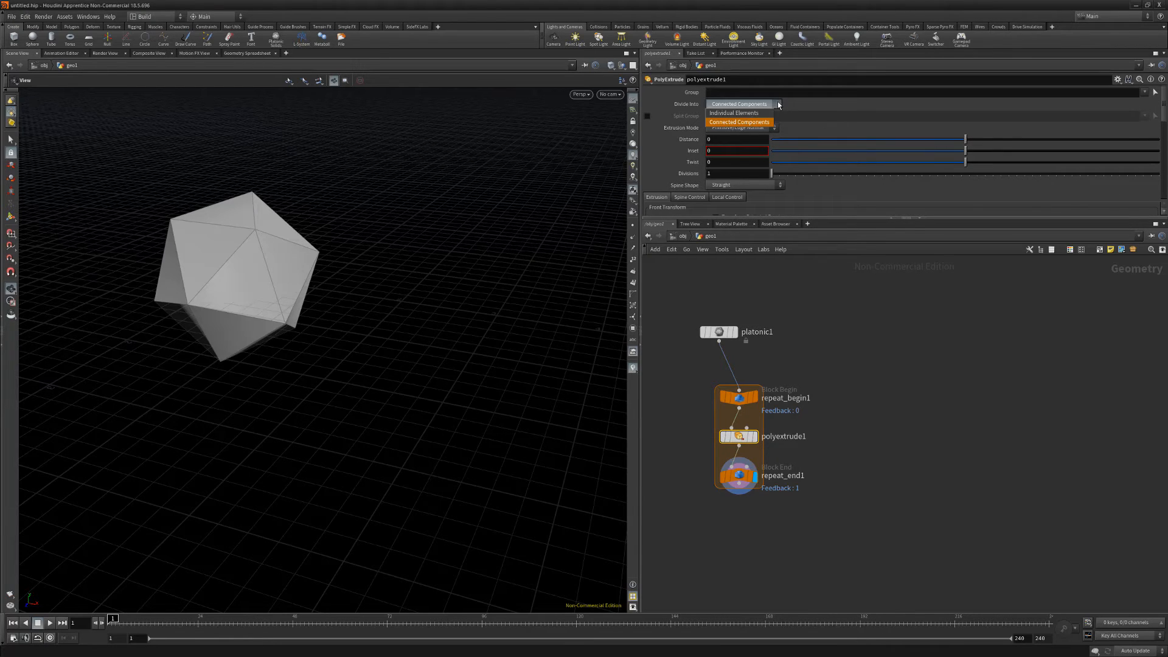
pyautogui.click(732, 112)
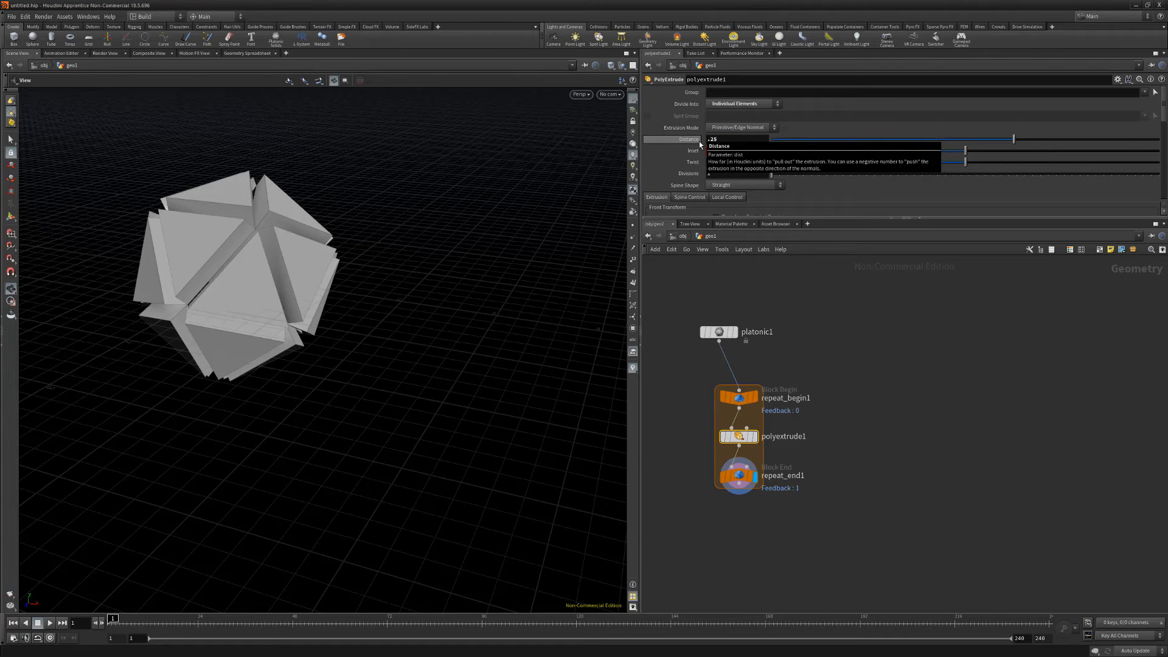
# Step: Scrub repeat_end1's Iterations slider through 2 and settle on 3 repeated extrusions
pyautogui.click(739, 476)
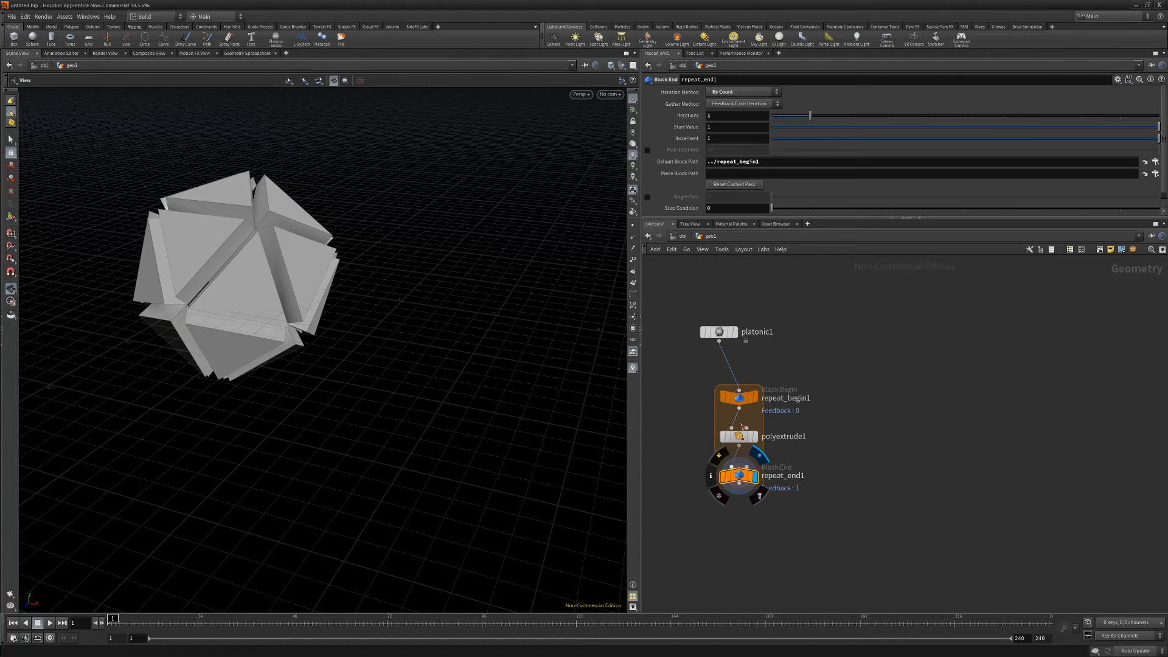
pyautogui.moveTo(807, 116); pyautogui.dragTo(845, 116)
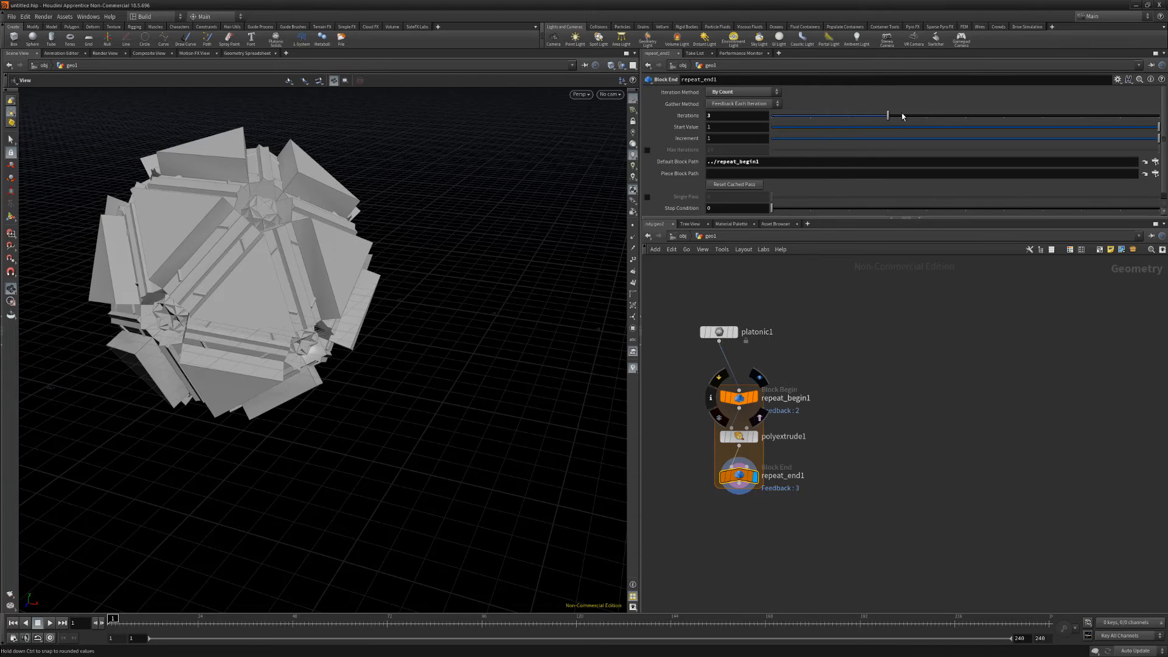
pyautogui.moveTo(886, 114); pyautogui.dragTo(849, 115)
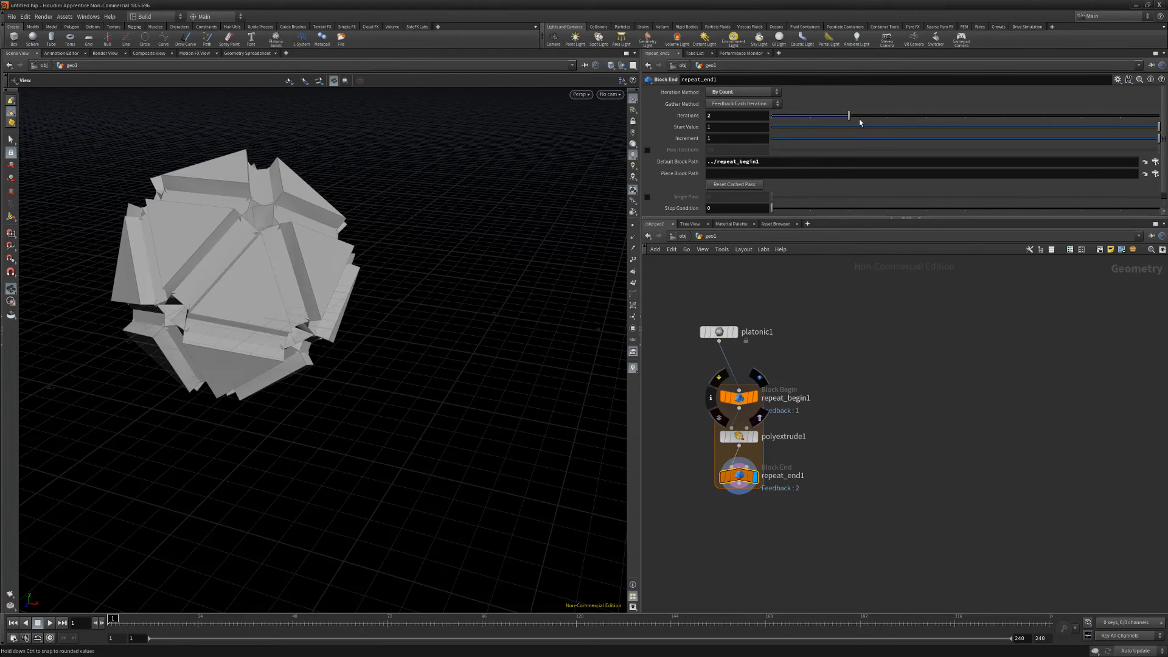
pyautogui.moveTo(848, 115); pyautogui.dragTo(886, 115)
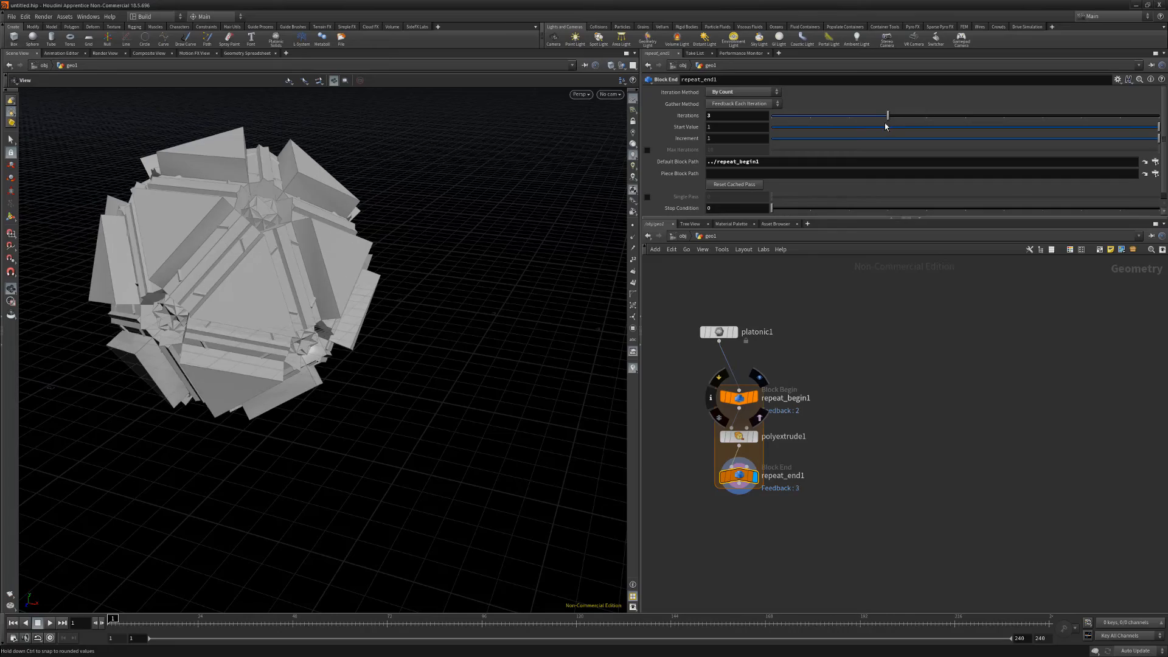